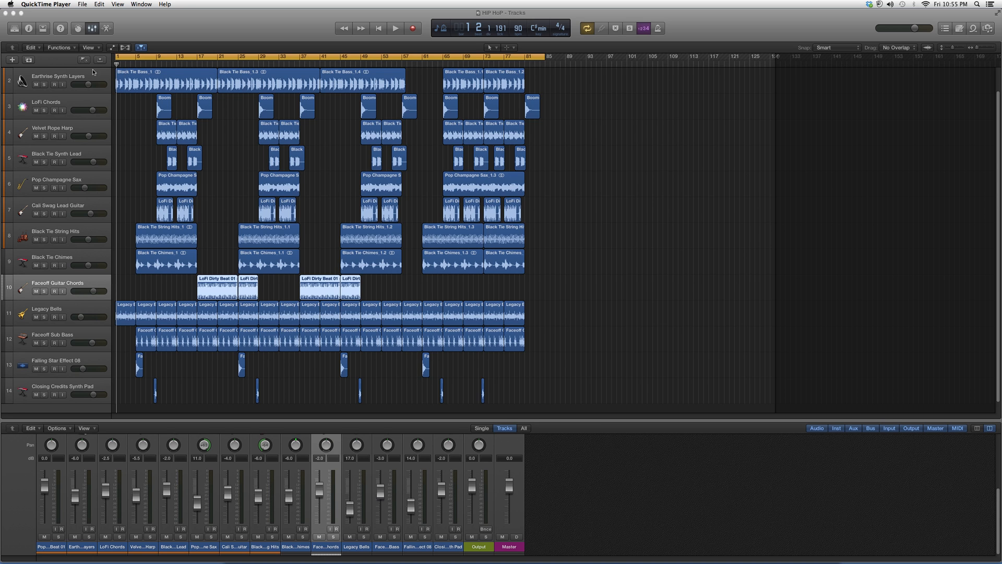
mouse_move(108, 81)
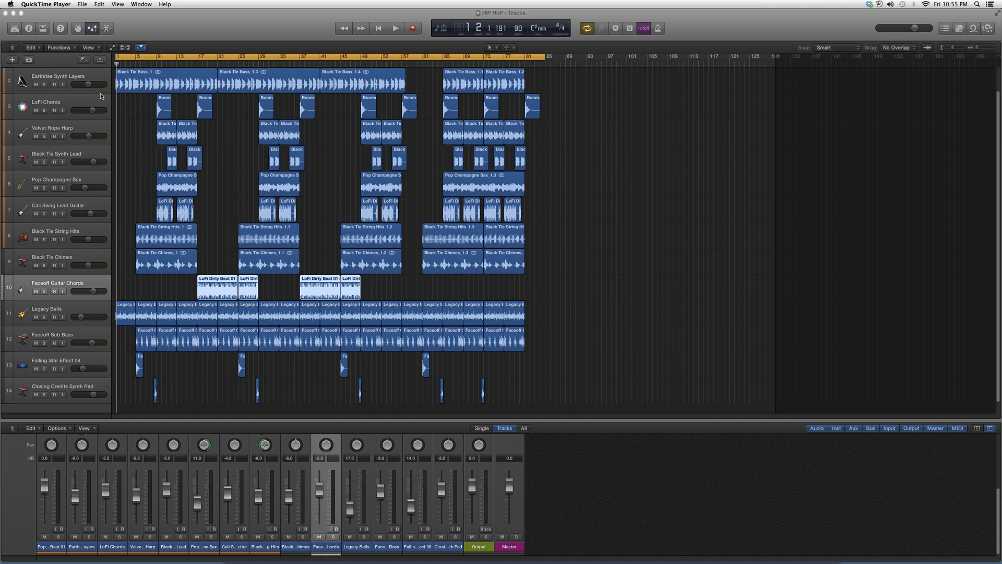
mouse_move(577, 109)
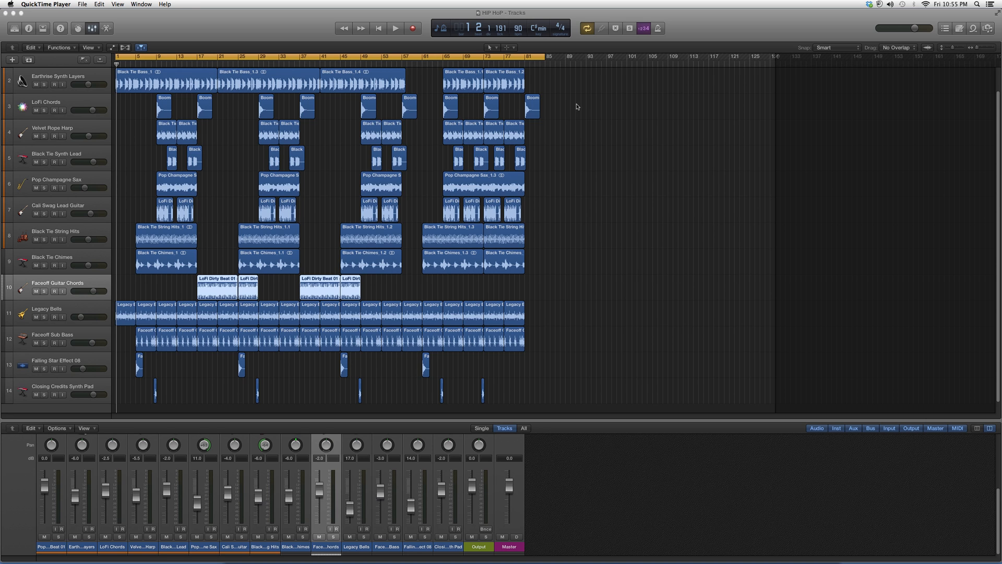
mouse_move(153, 102)
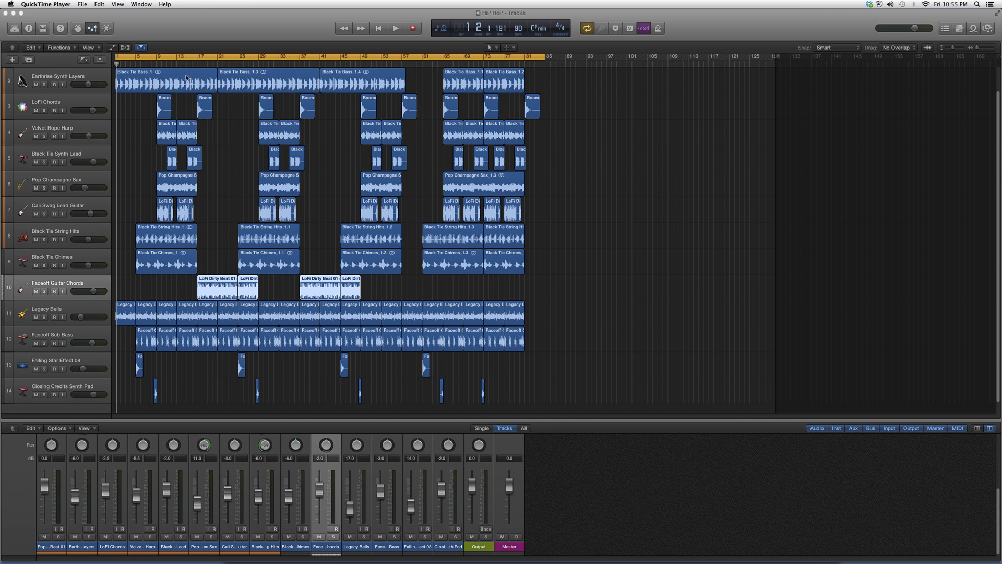
mouse_move(300, 117)
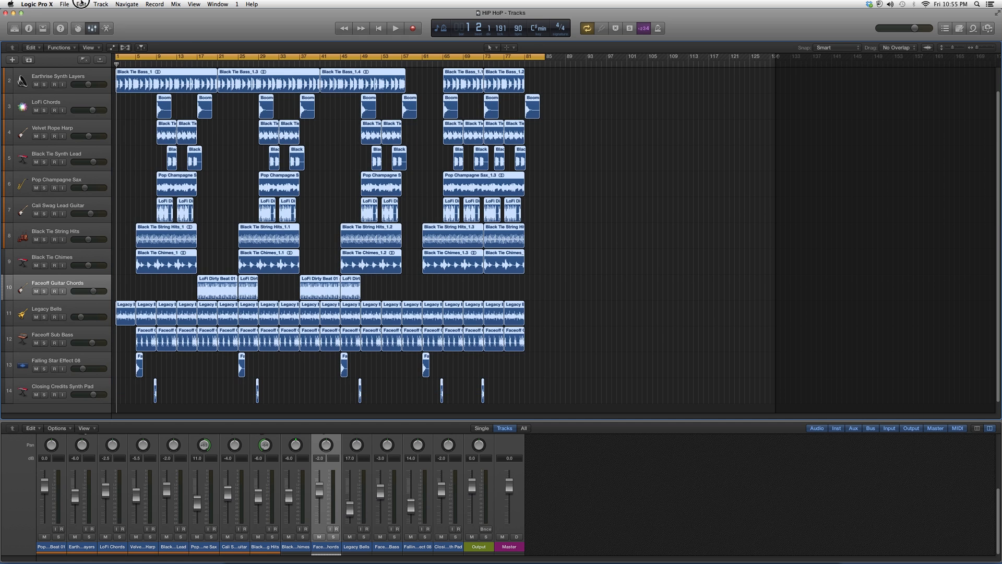
- Join regions per track via Edit > Join and confirm creating new audio files for non-contiguous regions
left_click(79, 4)
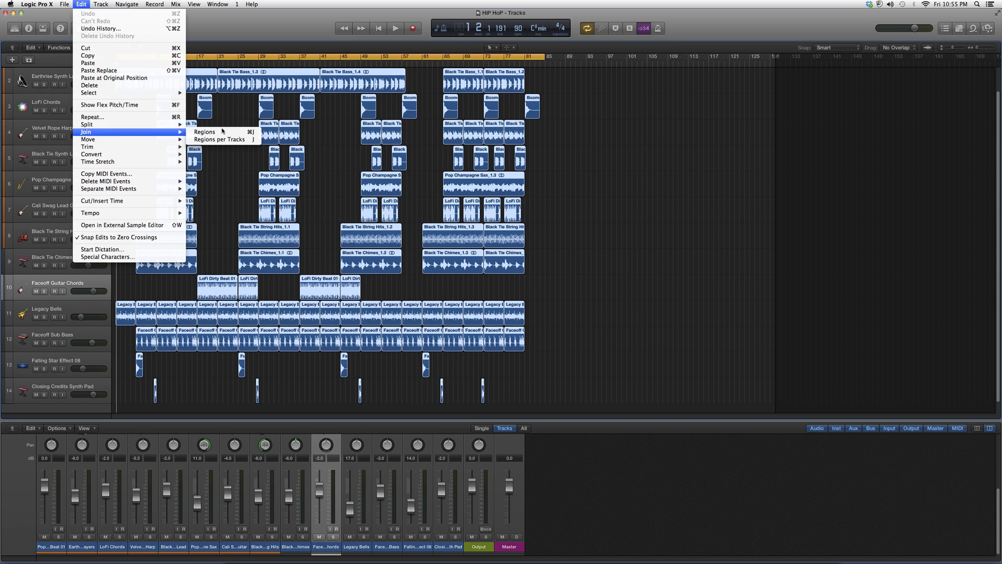
left_click(205, 132)
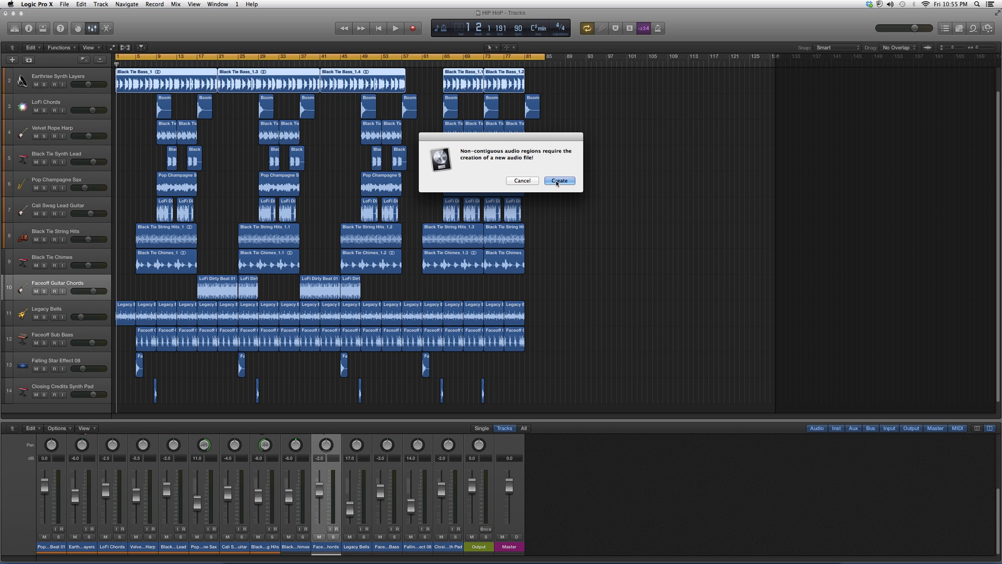
left_click(559, 181)
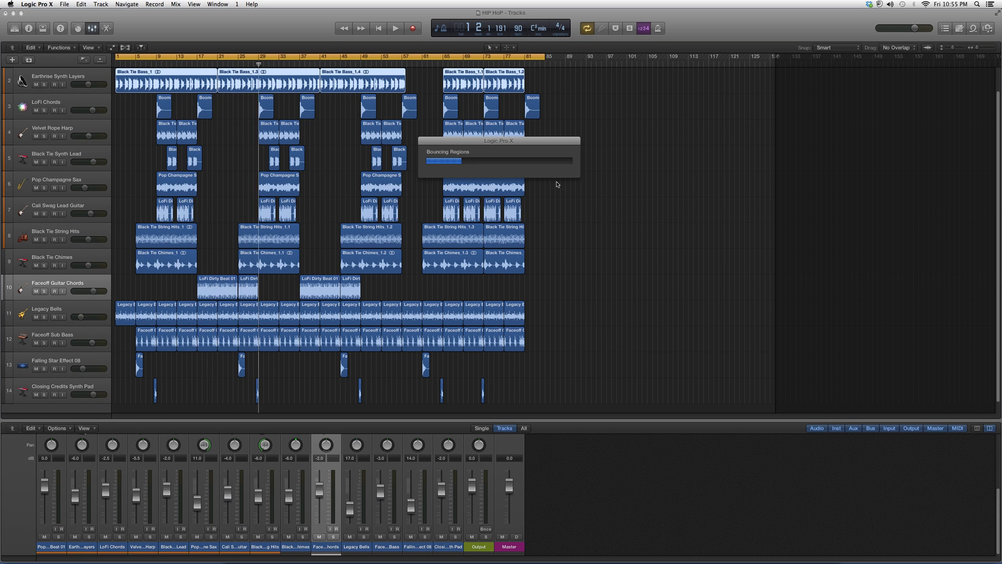